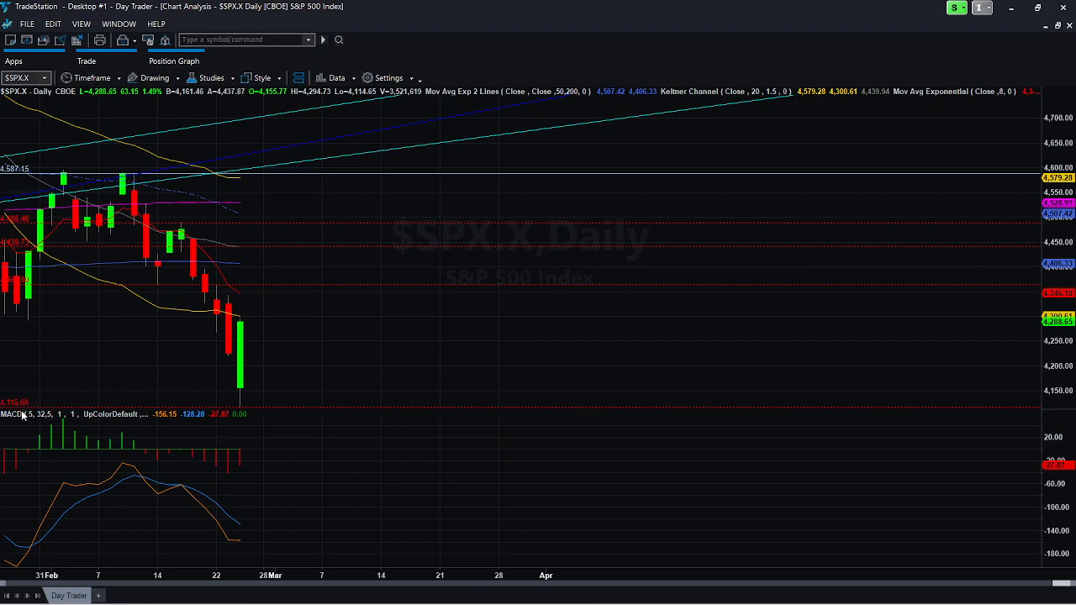
mouse_move(224, 407)
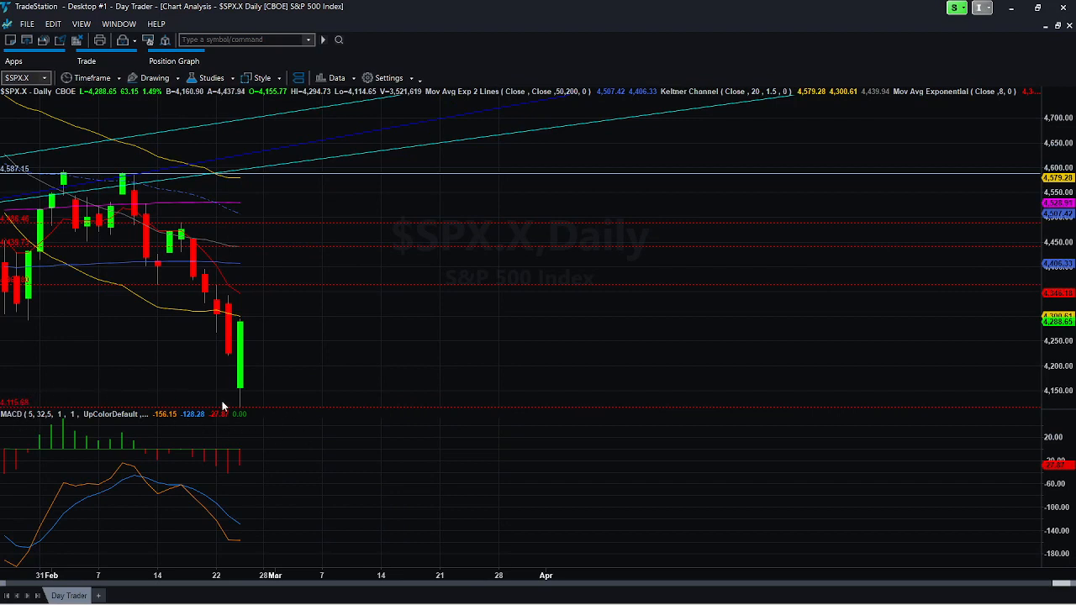
mouse_move(619, 357)
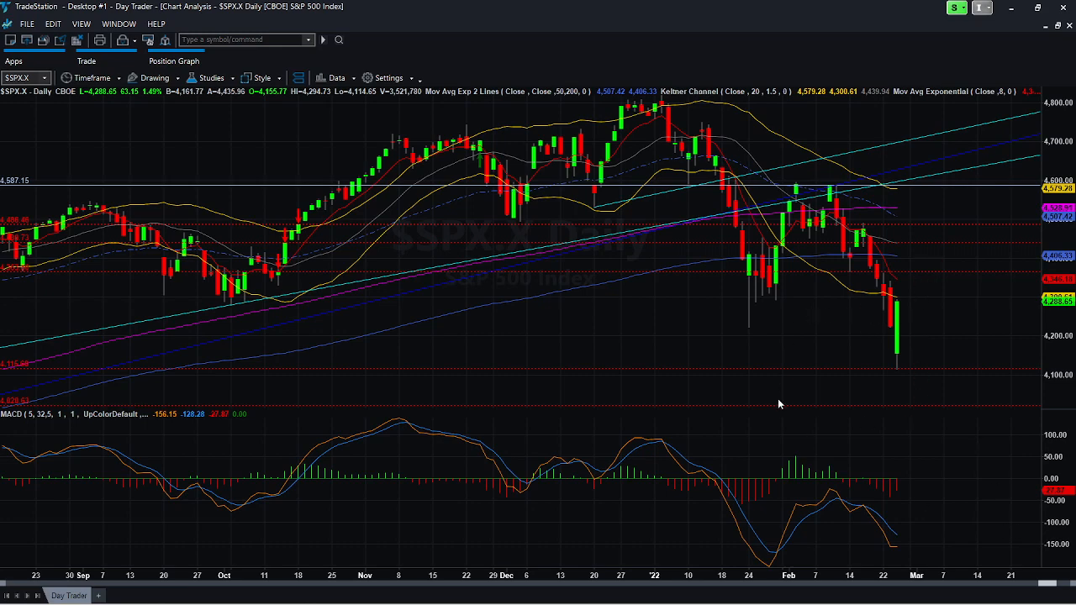
mouse_move(826, 215)
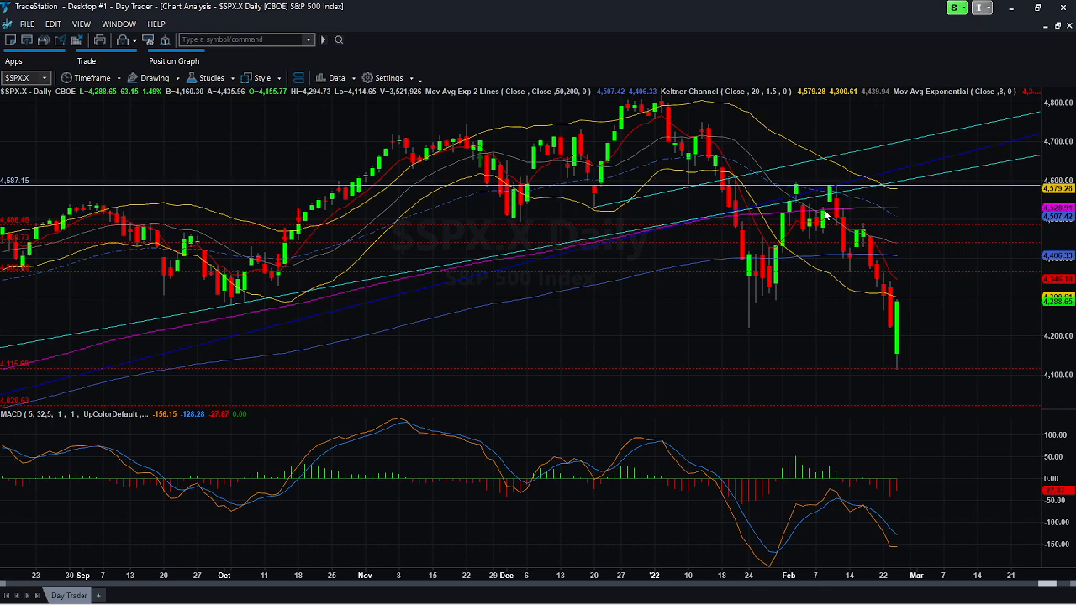
mouse_move(858, 316)
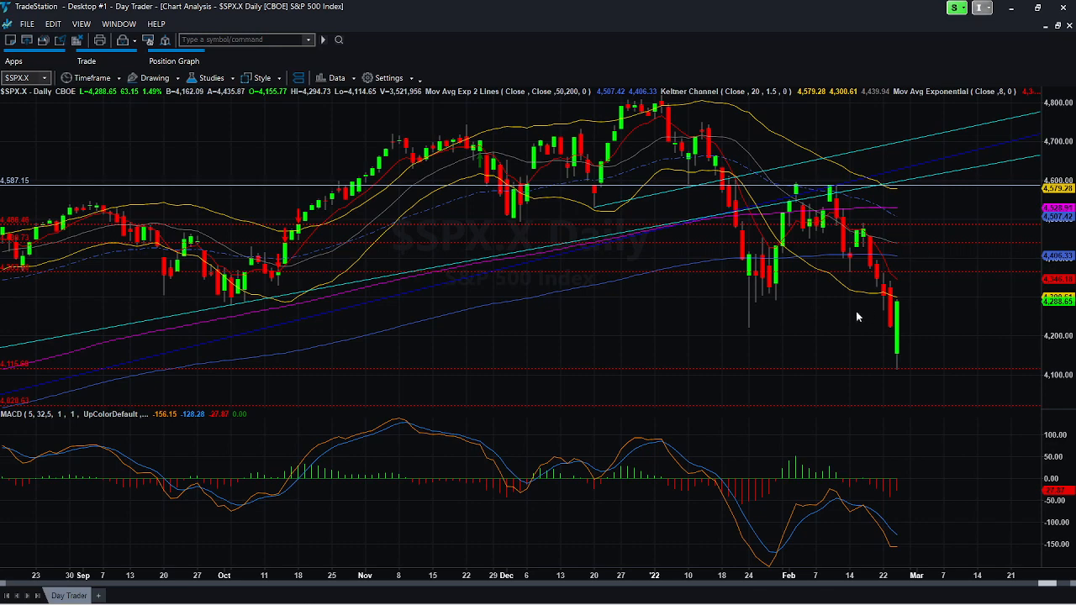
mouse_move(884, 117)
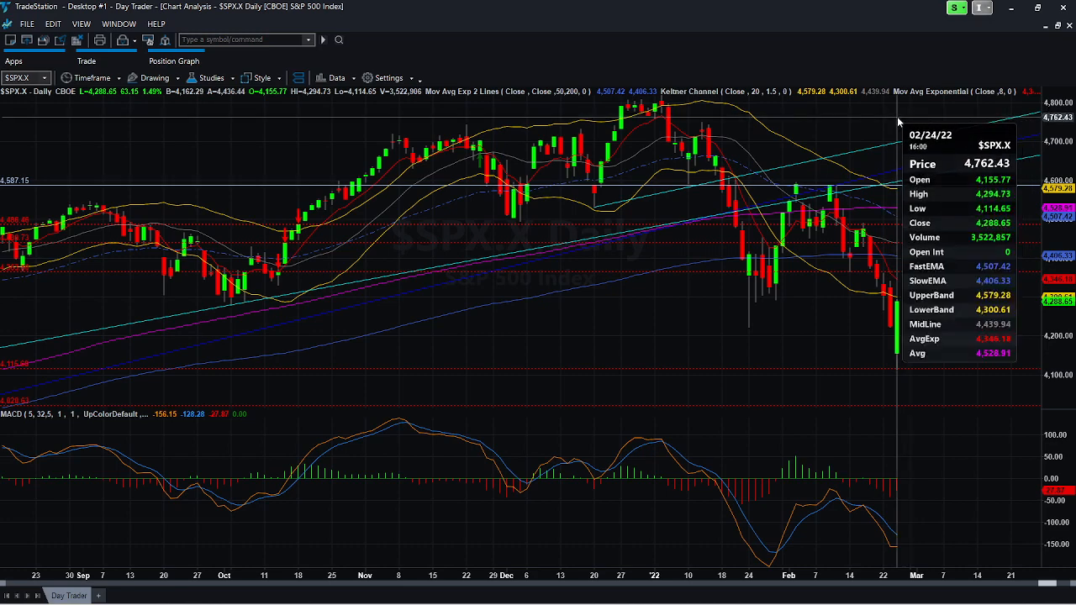
mouse_move(481, 538)
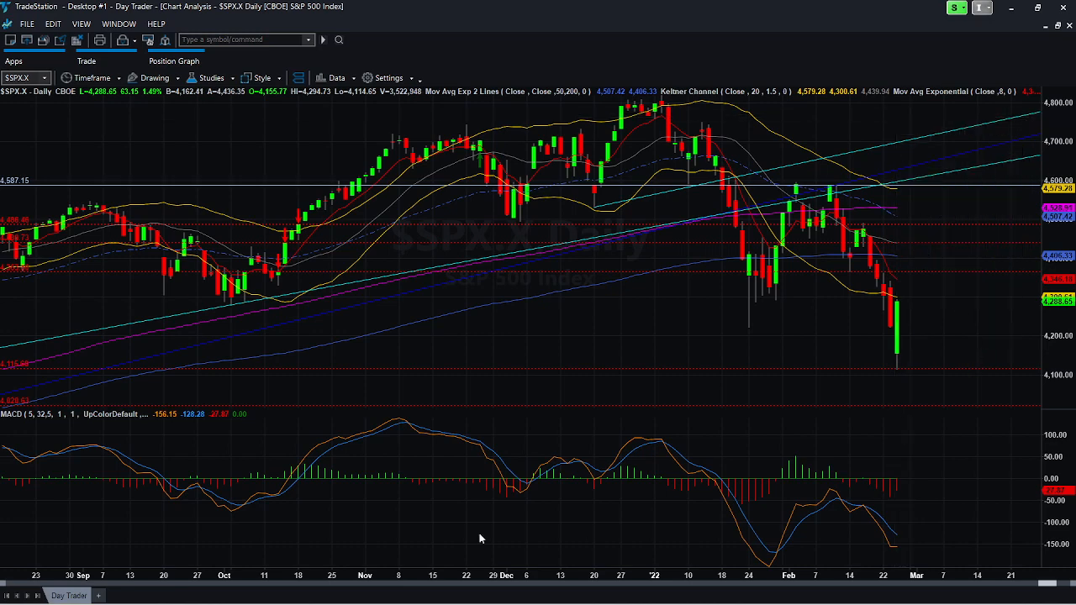
Step: Switch the S&P 500 chart from daily to weekly bars via the Timeframe dropdown
left_click(92, 78)
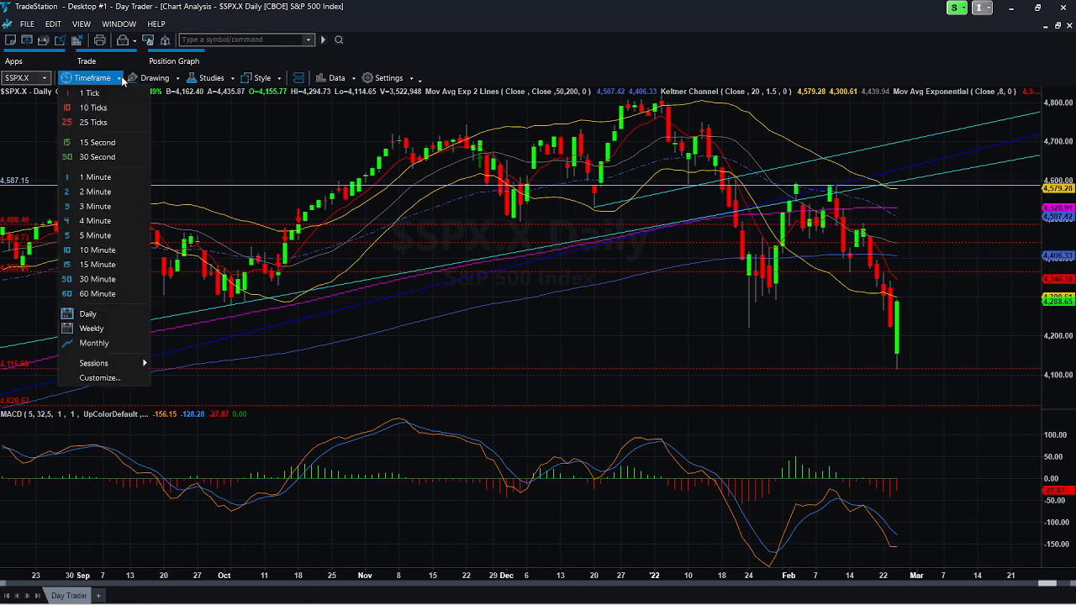
mouse_move(91, 328)
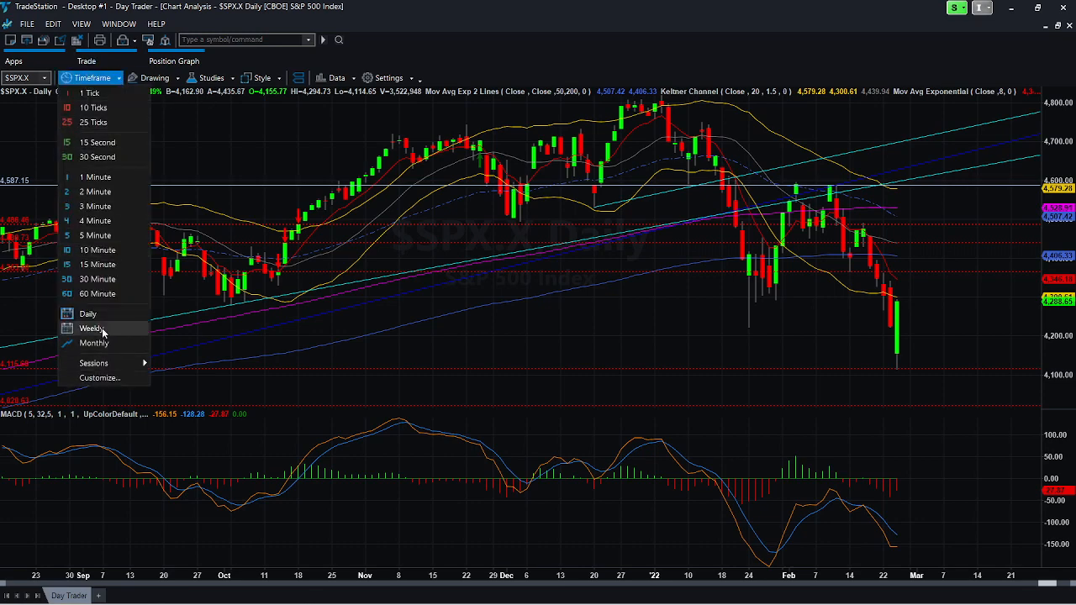
left_click(91, 328)
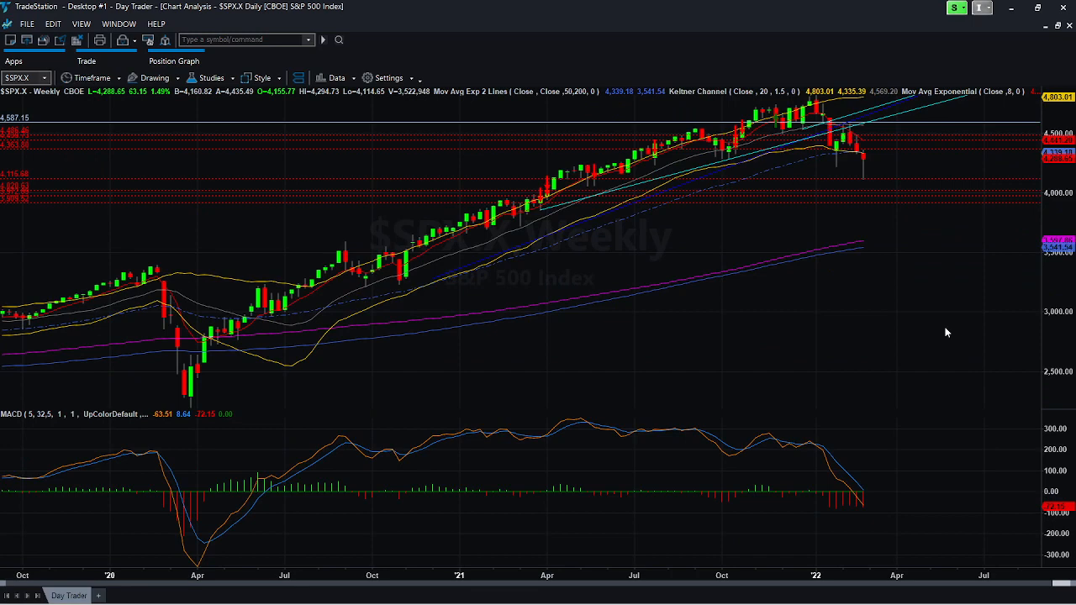
mouse_move(945, 254)
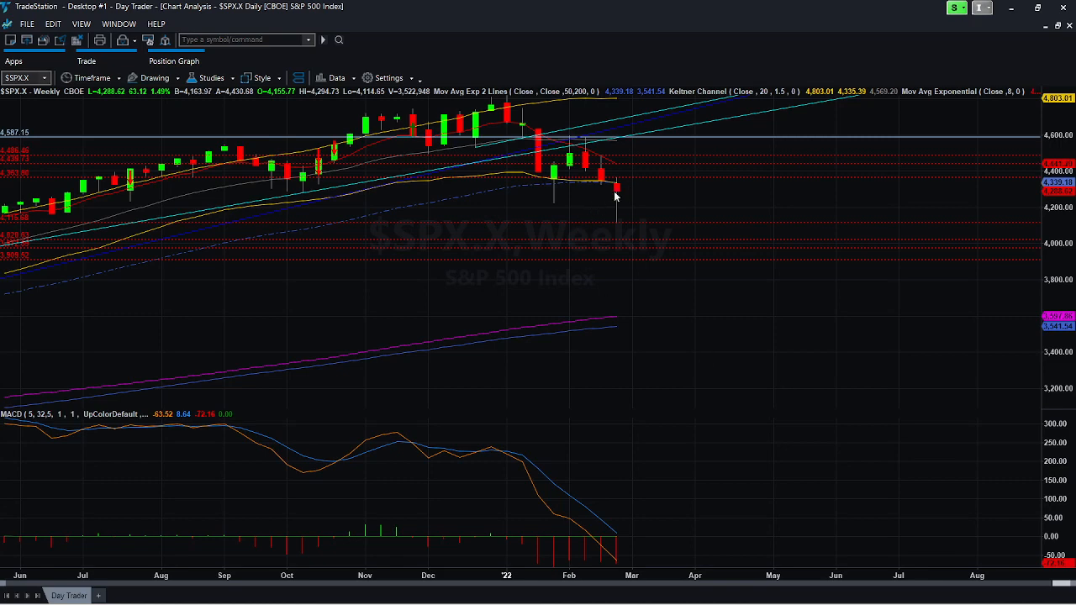
mouse_move(627, 195)
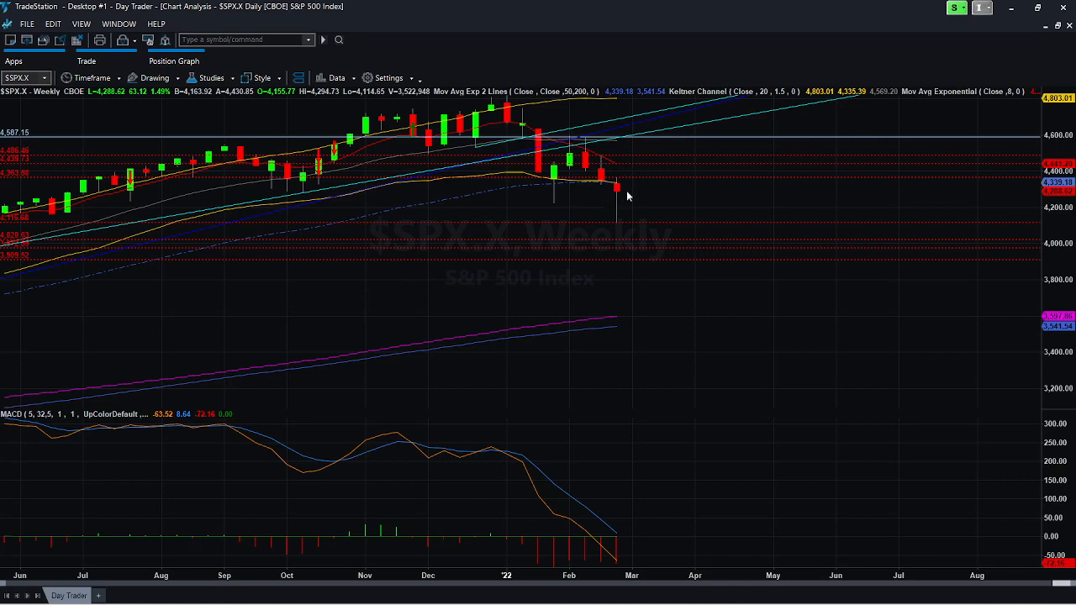
mouse_move(642, 262)
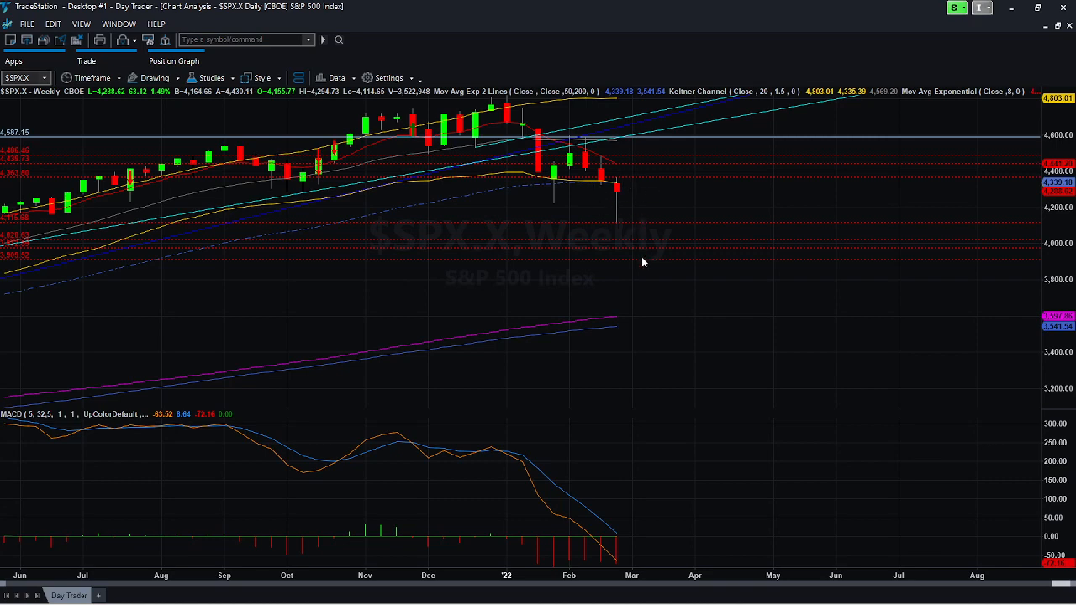
mouse_move(619, 403)
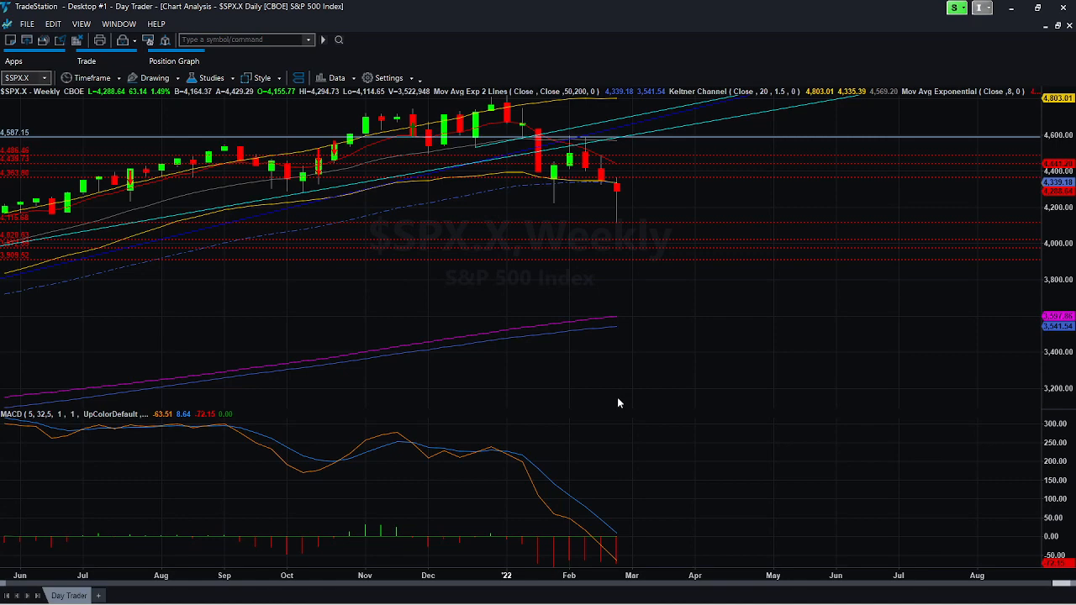
mouse_move(618, 195)
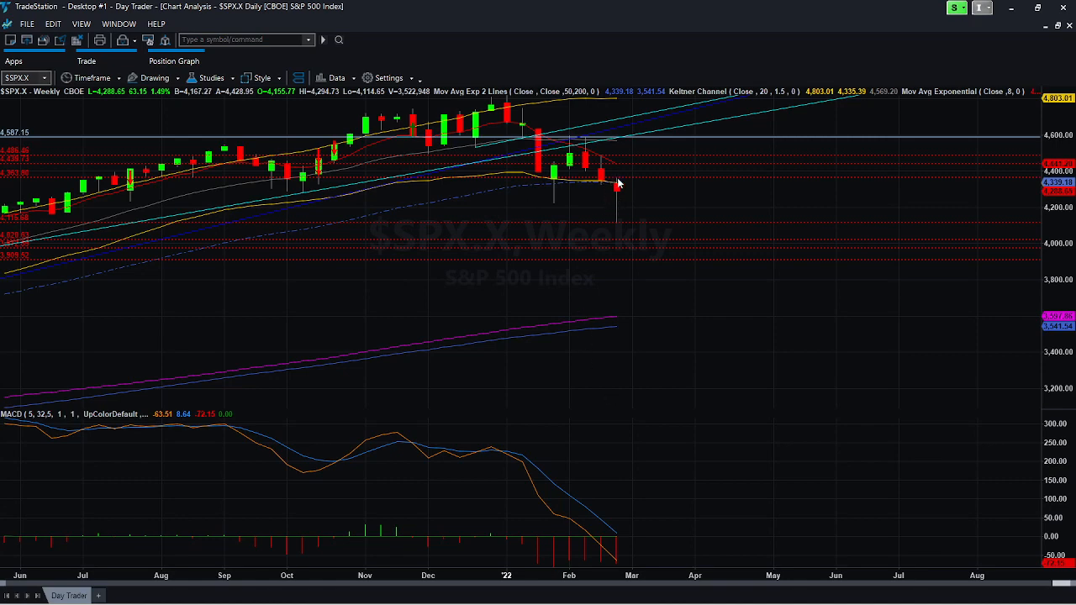
mouse_move(642, 252)
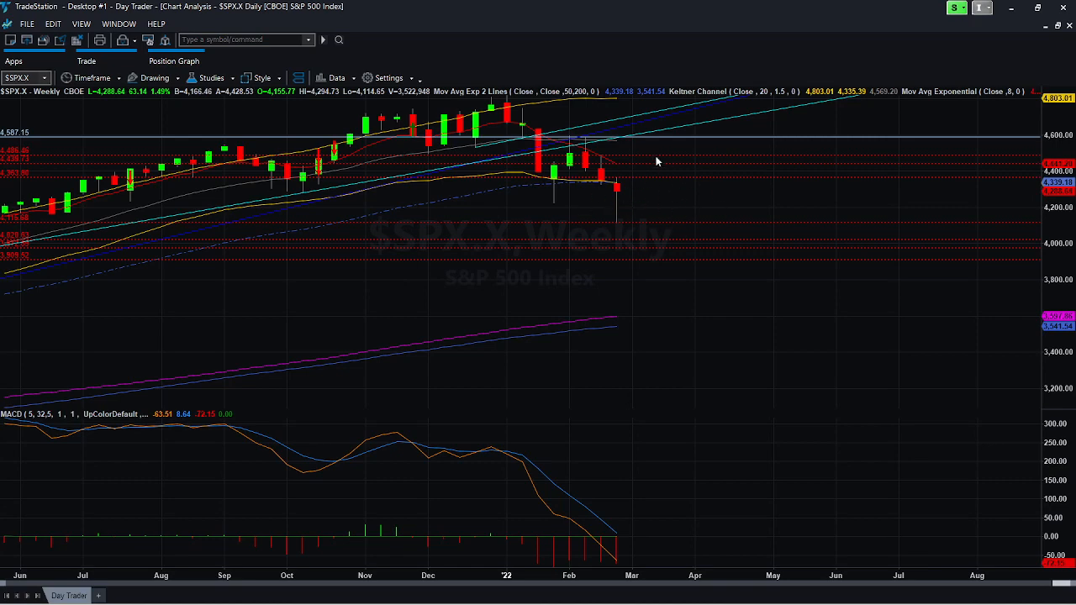
mouse_move(622, 195)
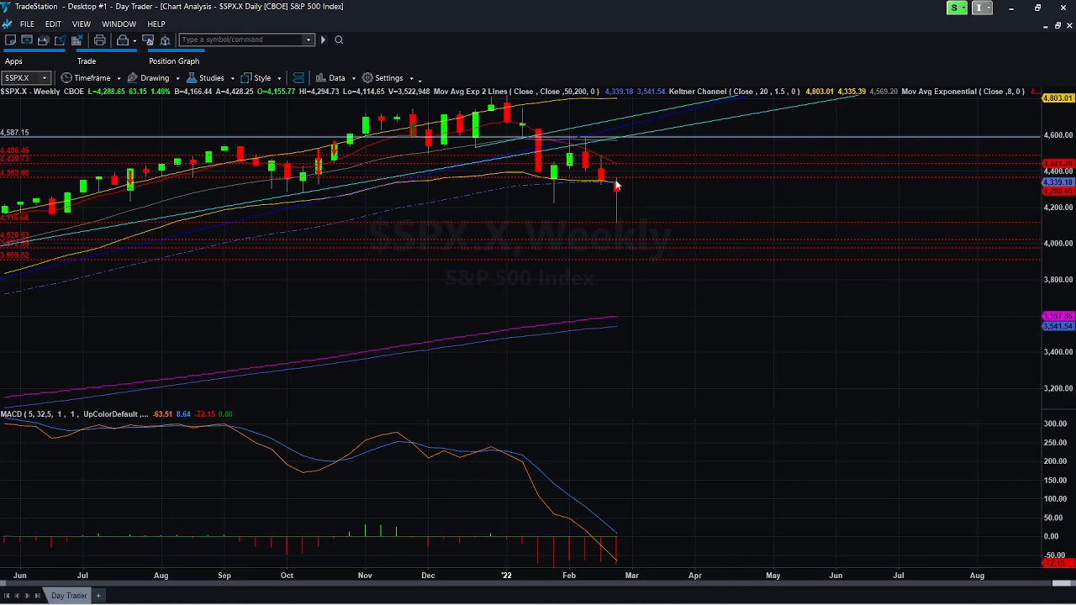
mouse_move(626, 168)
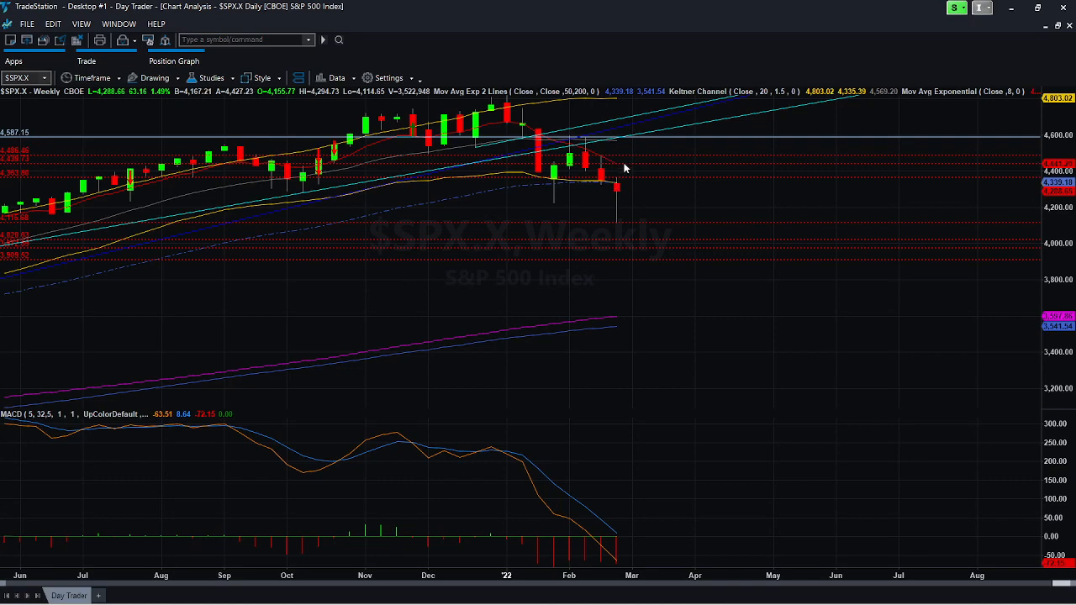
mouse_move(621, 173)
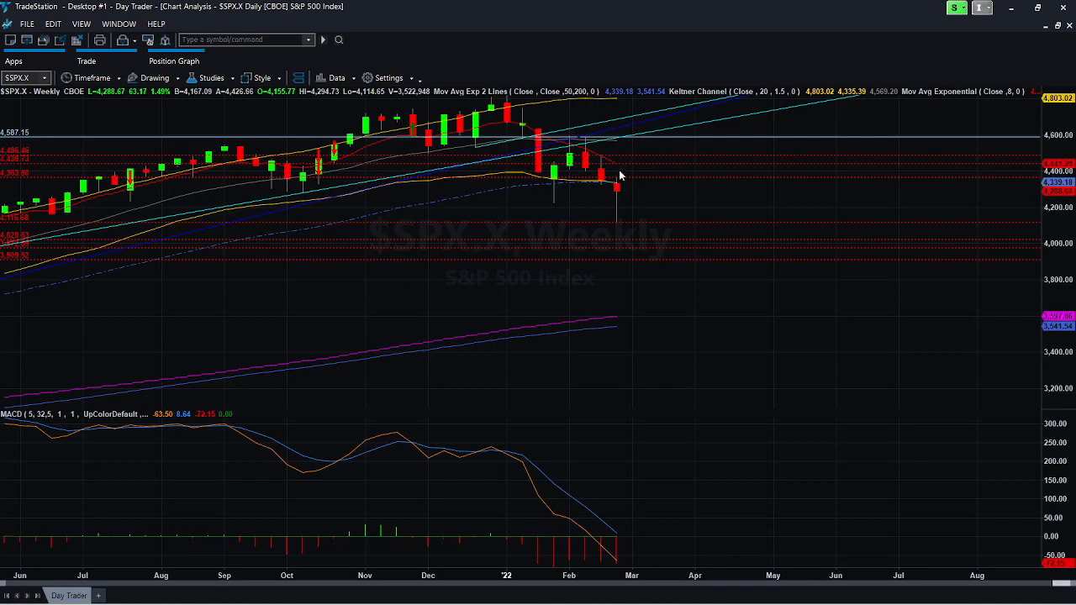
mouse_move(625, 162)
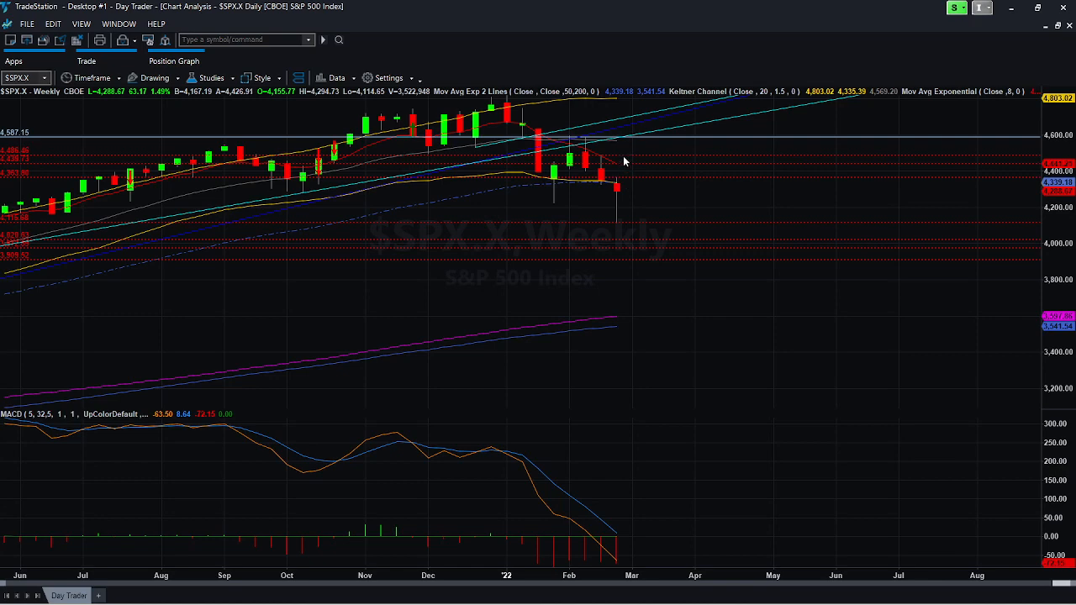
mouse_move(629, 148)
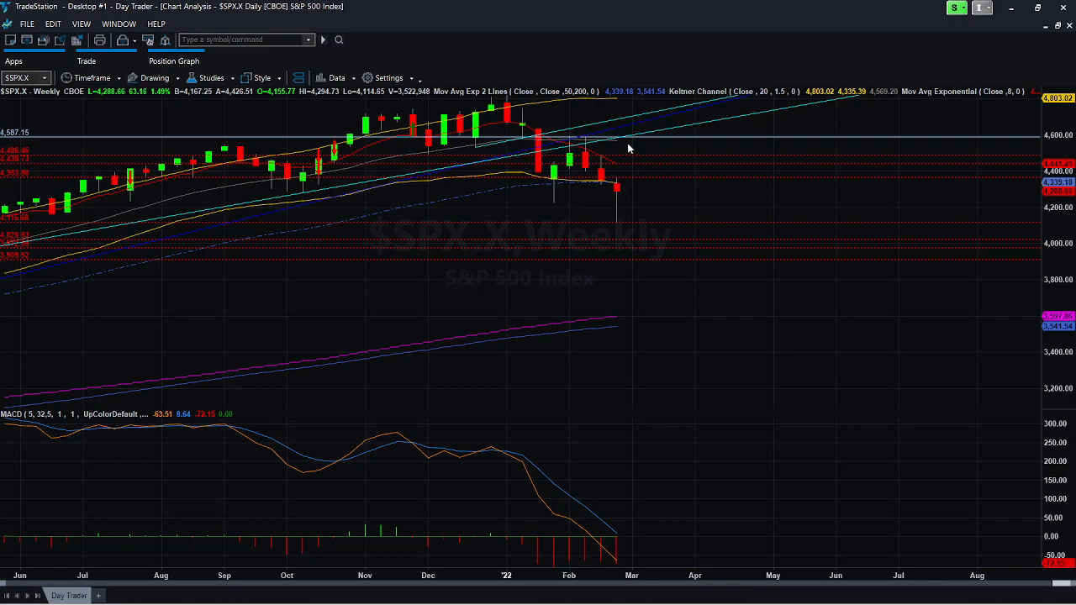
mouse_move(589, 203)
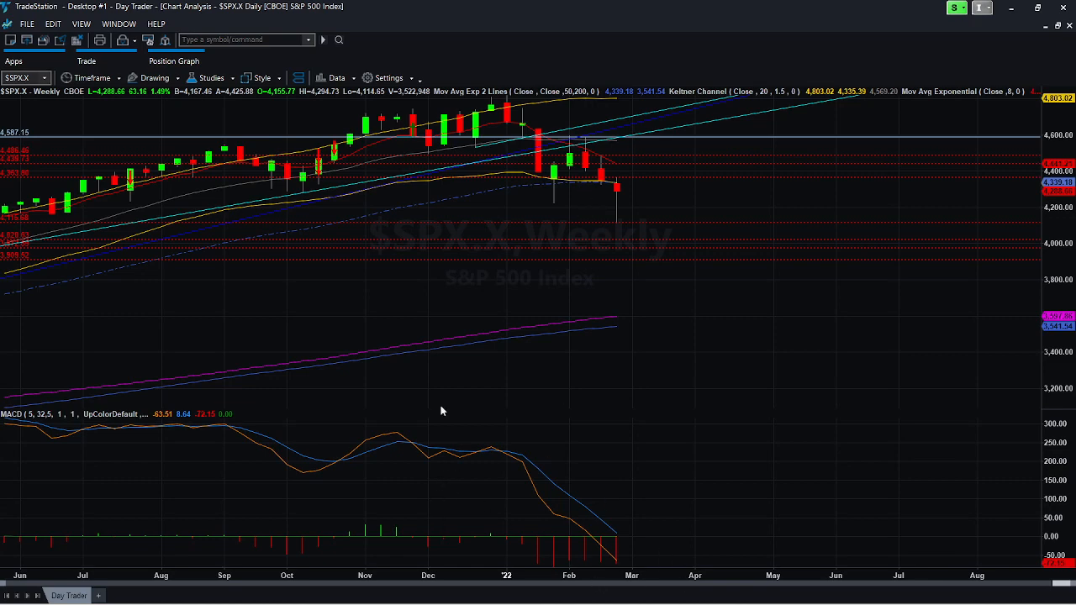
mouse_move(555, 234)
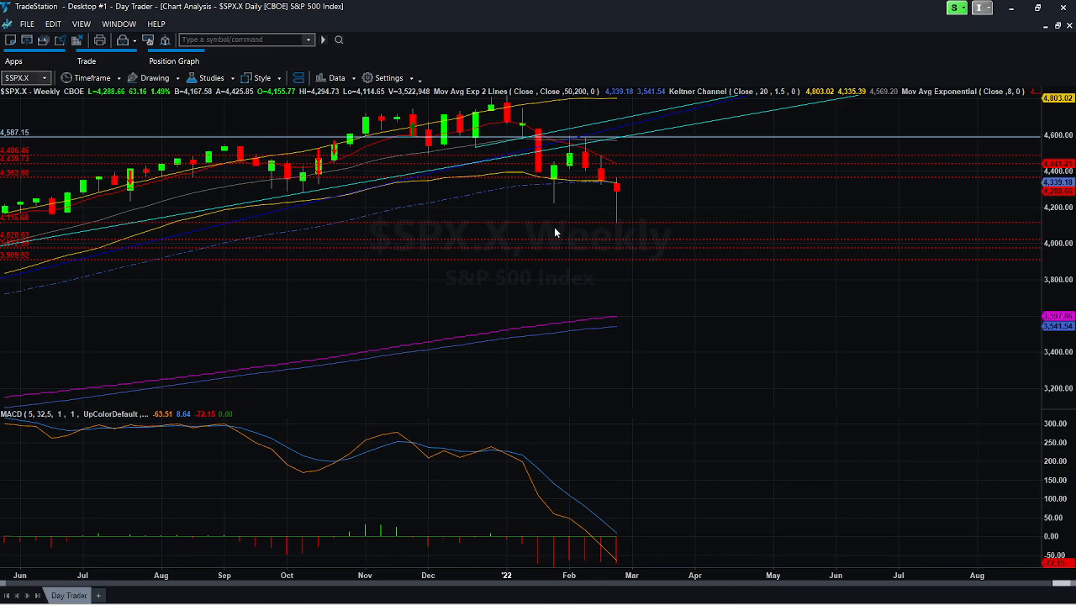
mouse_move(588, 220)
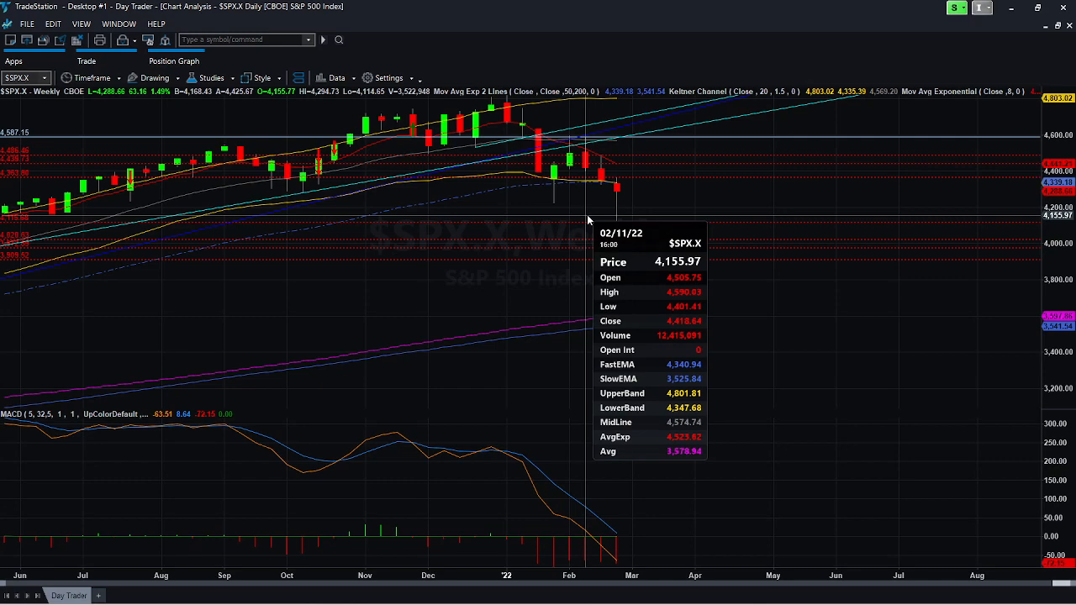
mouse_move(750, 391)
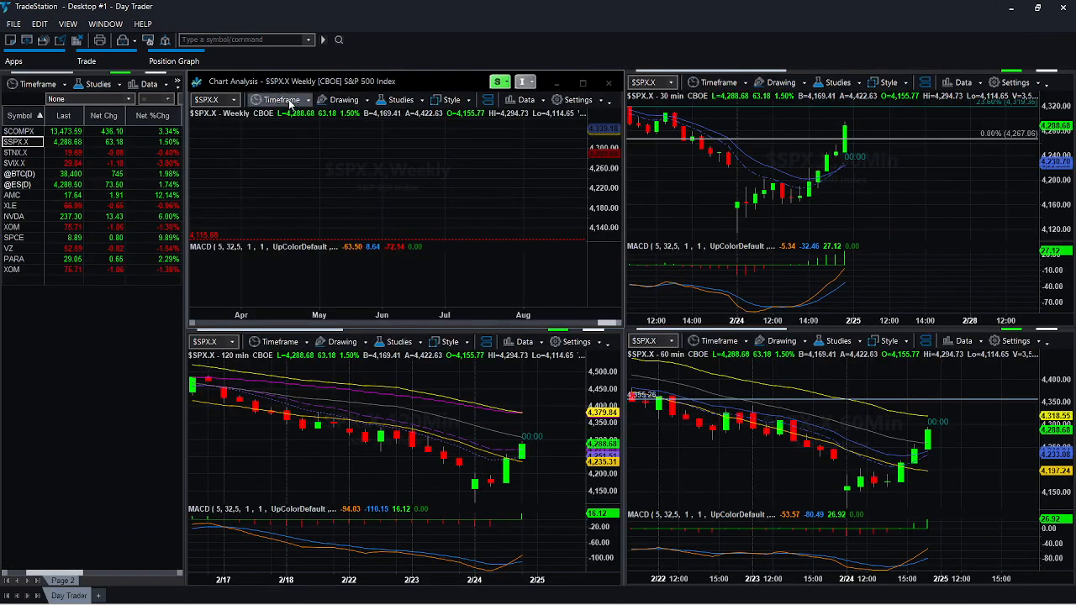
Step: List the bar interval choices for the top-left weekly SPX chart
left_click(282, 100)
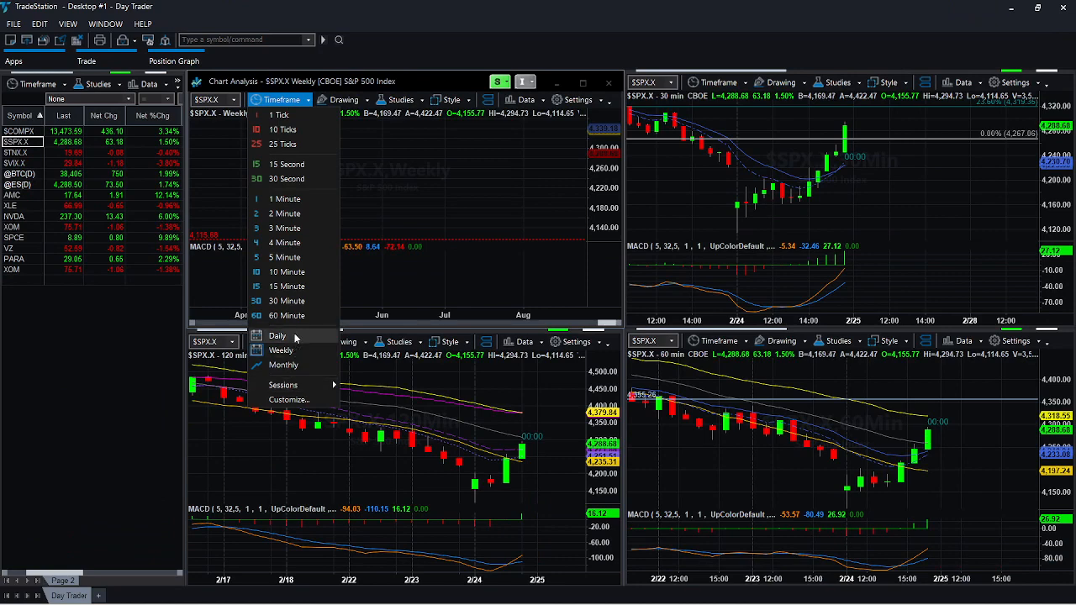
left_click(277, 336)
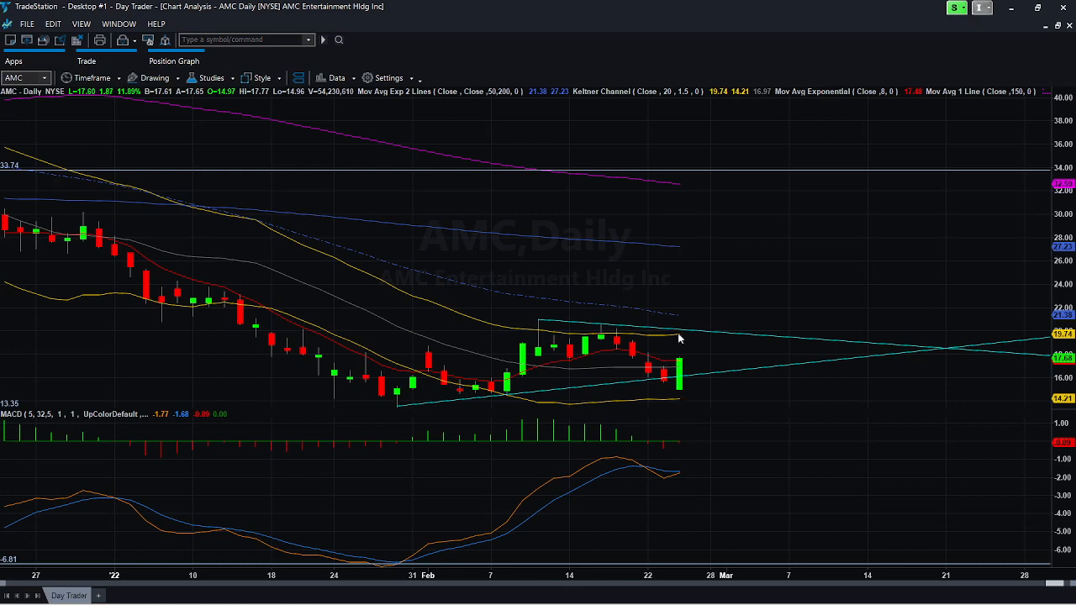
mouse_move(713, 289)
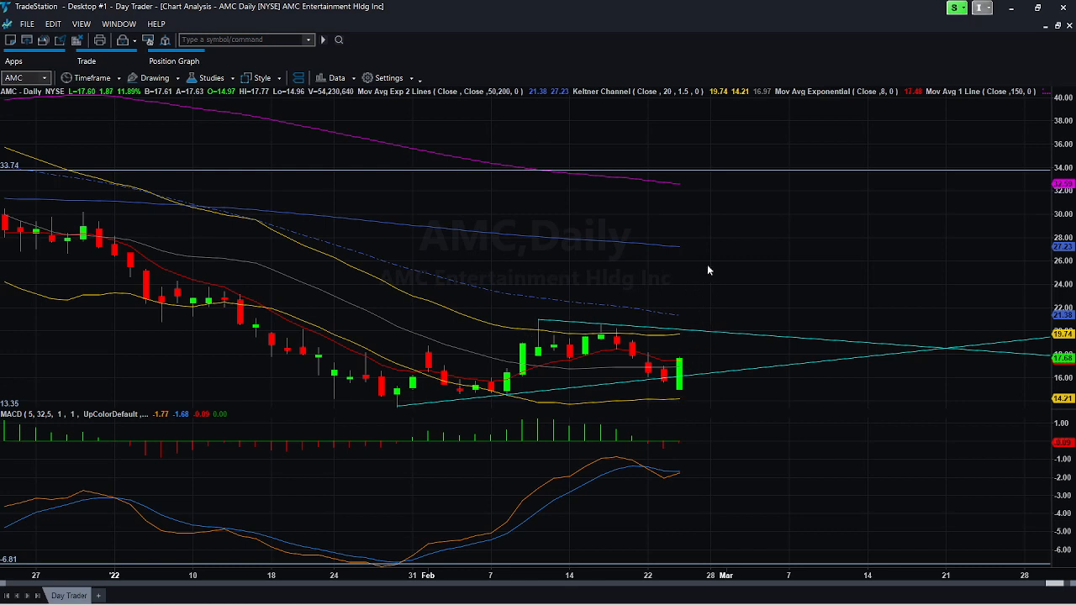
mouse_move(686, 400)
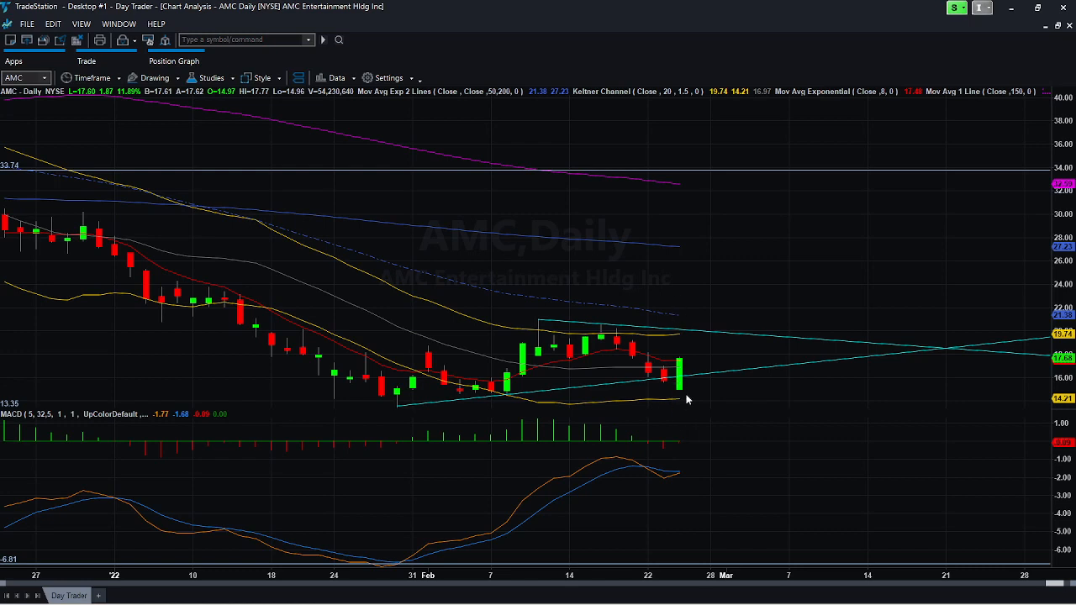
mouse_move(685, 363)
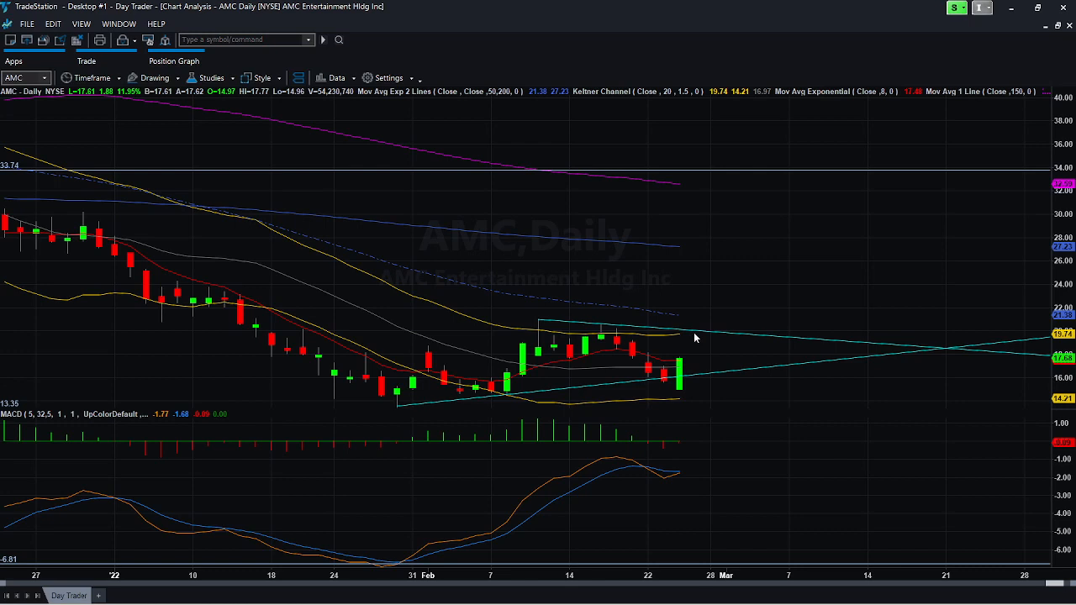
mouse_move(693, 343)
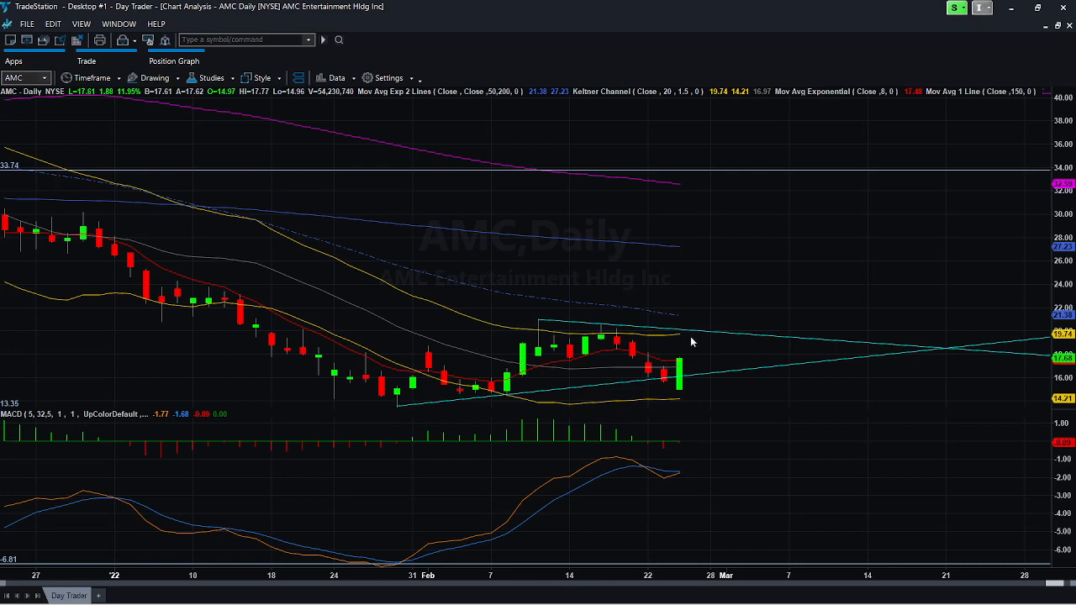
mouse_move(723, 346)
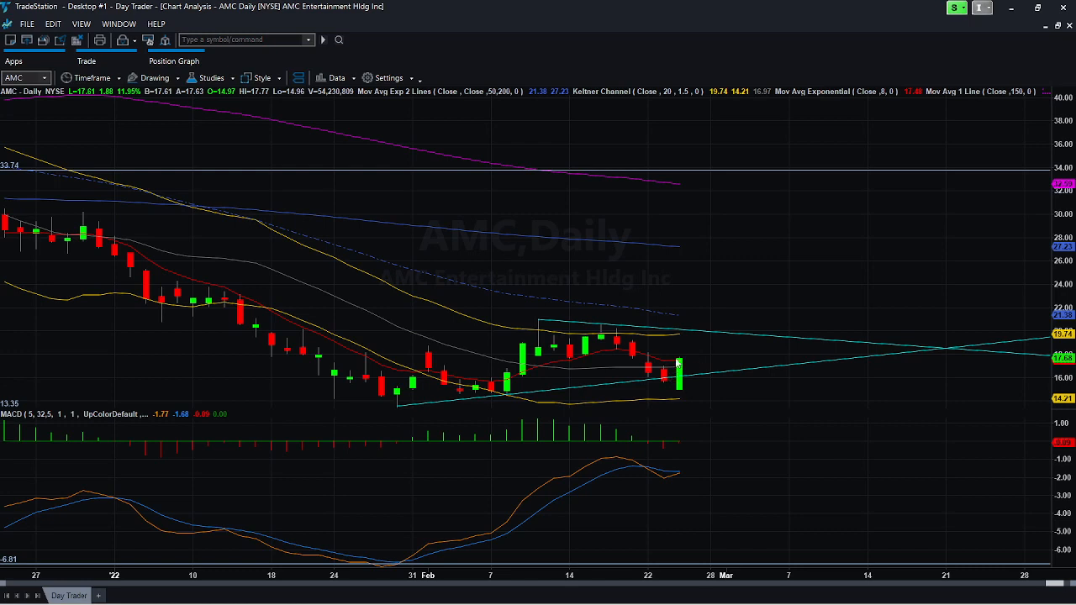
mouse_move(673, 323)
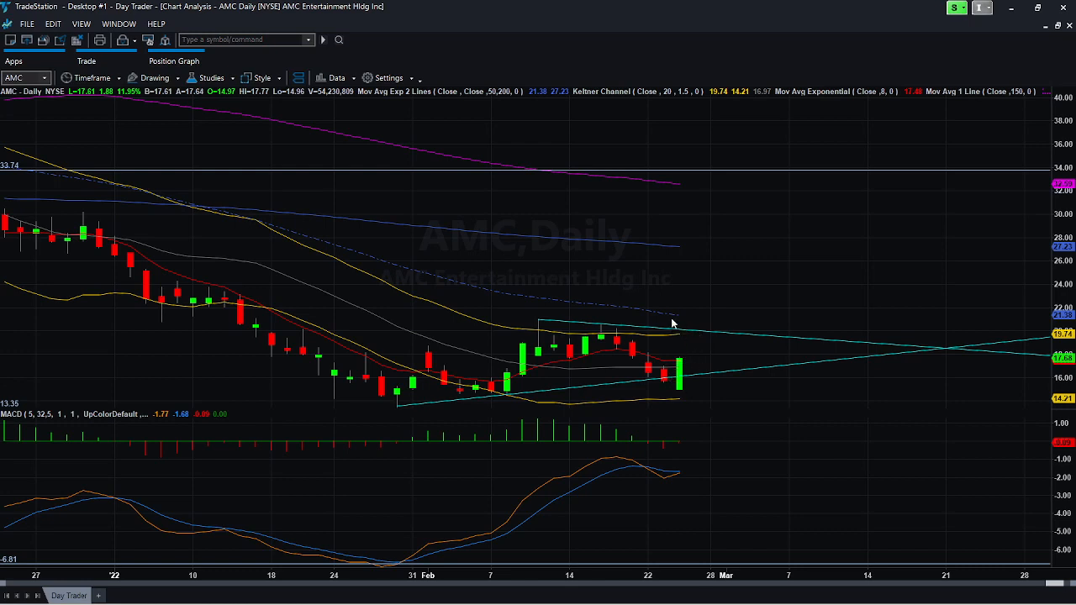
mouse_move(697, 361)
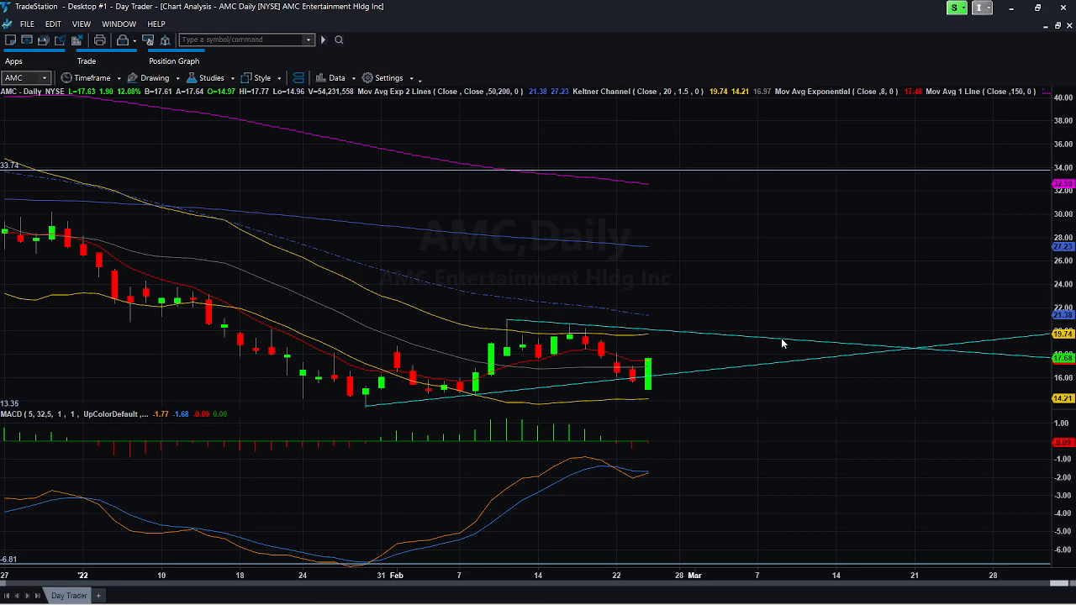
mouse_move(794, 262)
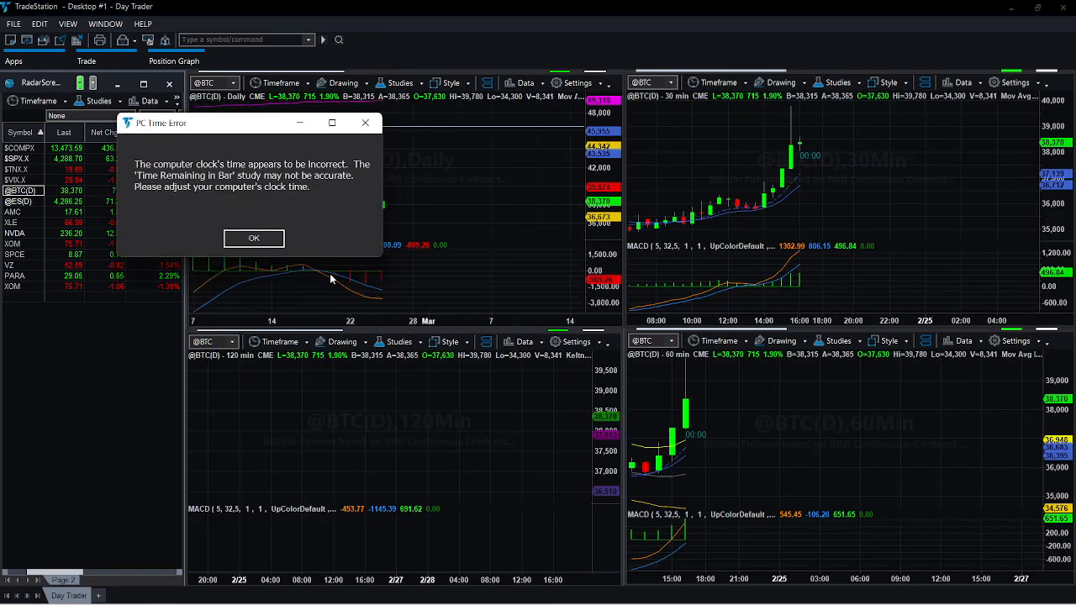
Step: Acknowledge the PC Time Error dialog over the Bitcoin futures 60-minute chart
left_click(253, 239)
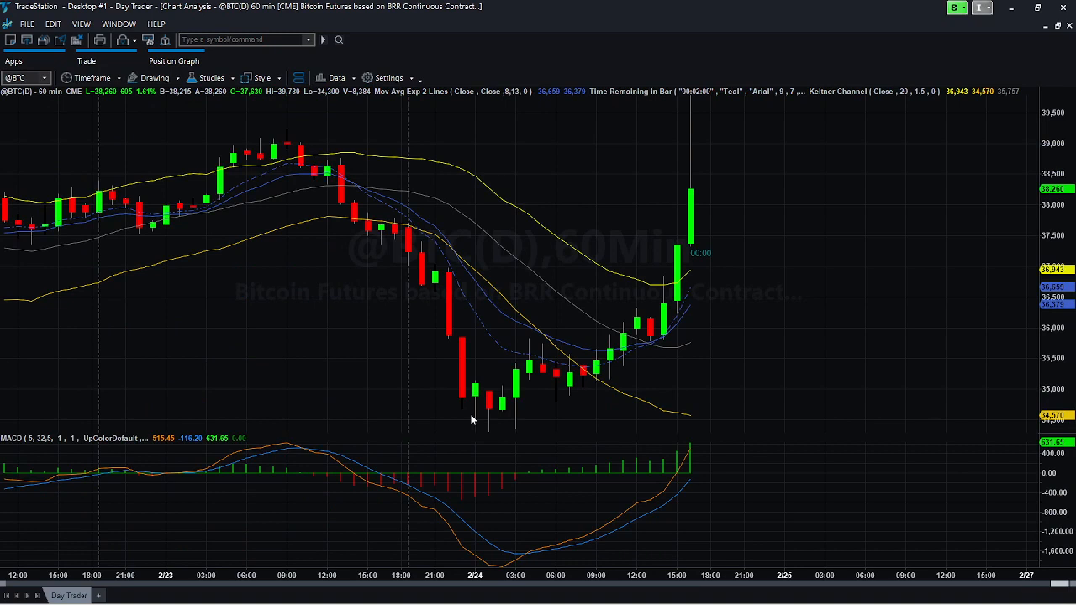
mouse_move(539, 346)
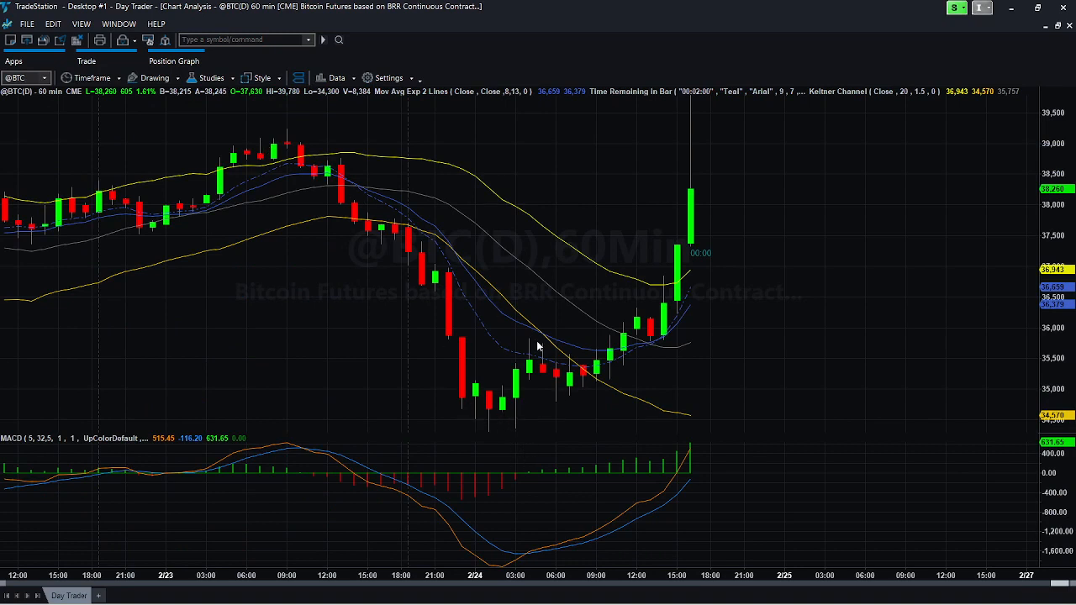
mouse_move(555, 410)
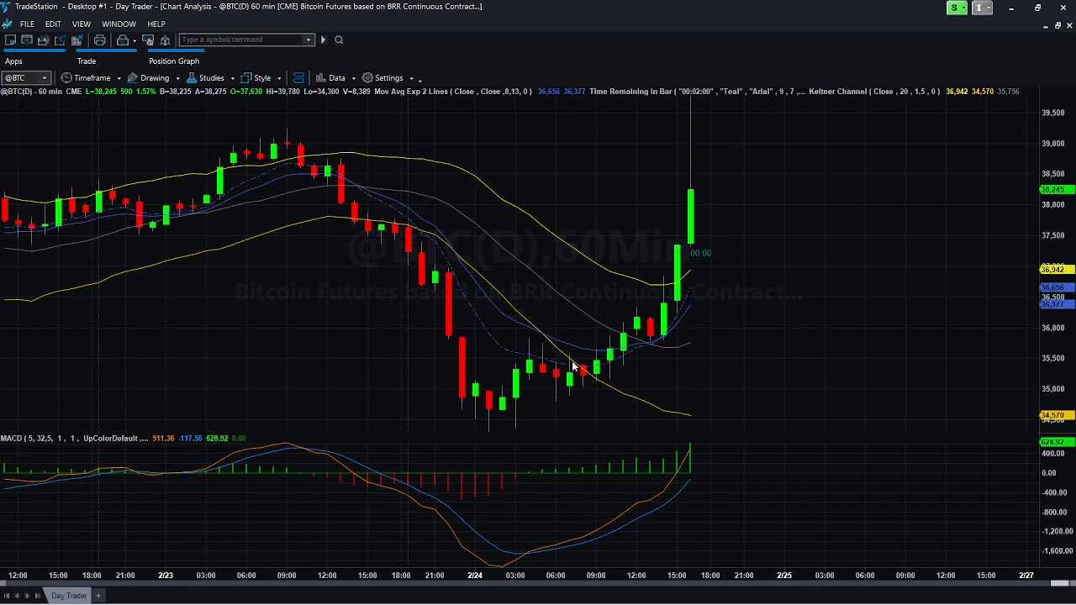
mouse_move(545, 383)
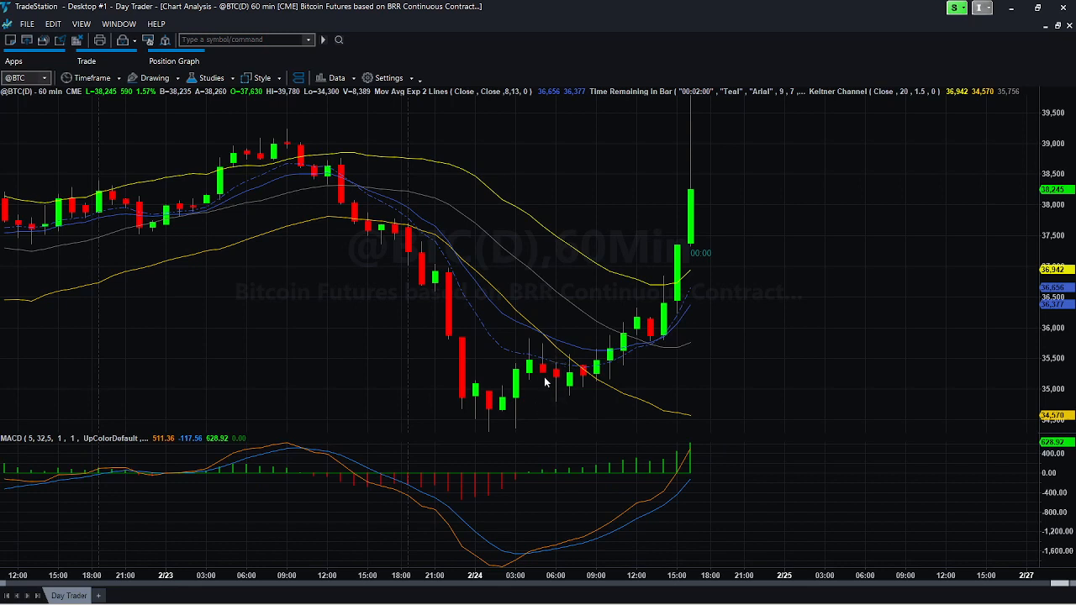
mouse_move(561, 414)
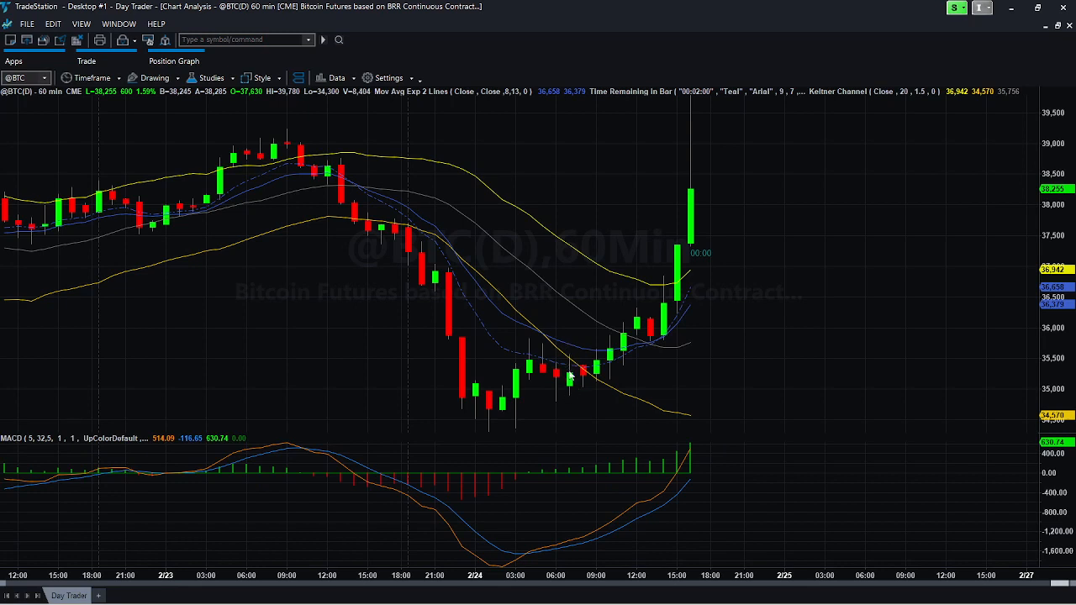
mouse_move(736, 133)
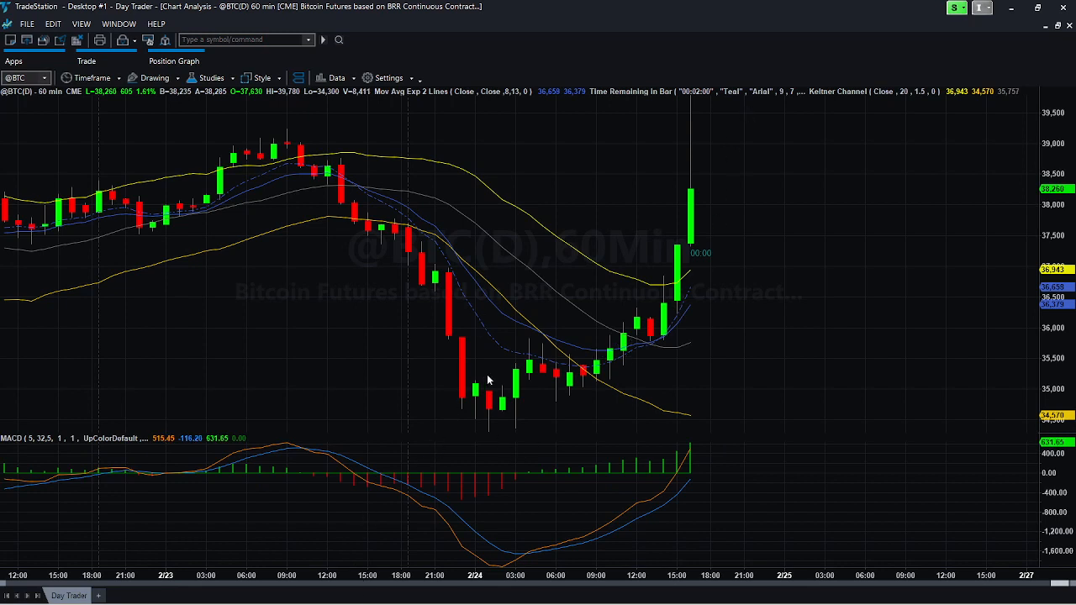
mouse_move(494, 345)
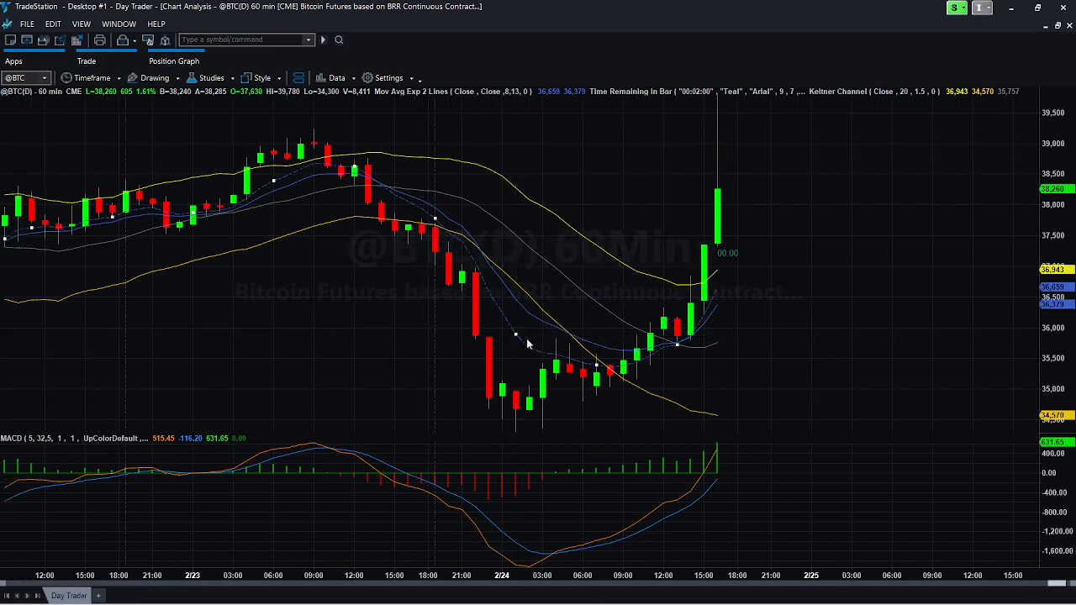
mouse_move(549, 343)
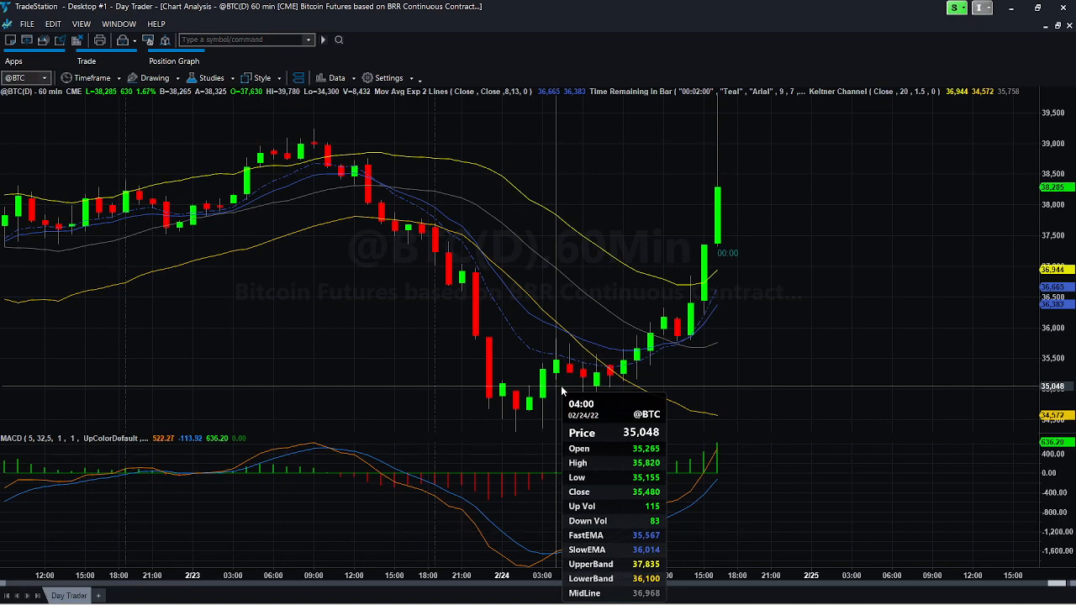
mouse_move(562, 336)
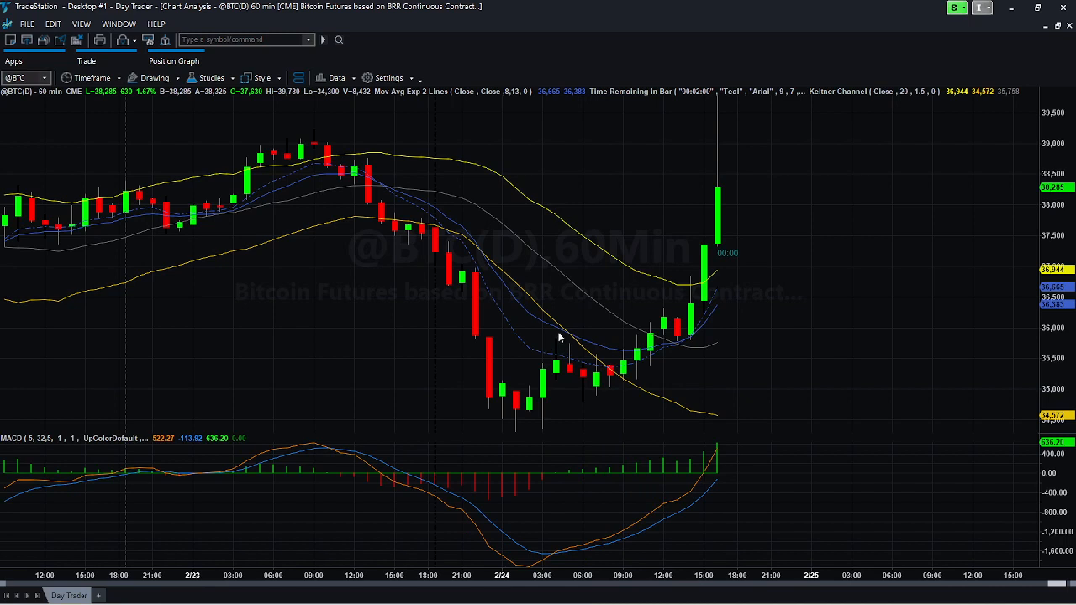
mouse_move(570, 343)
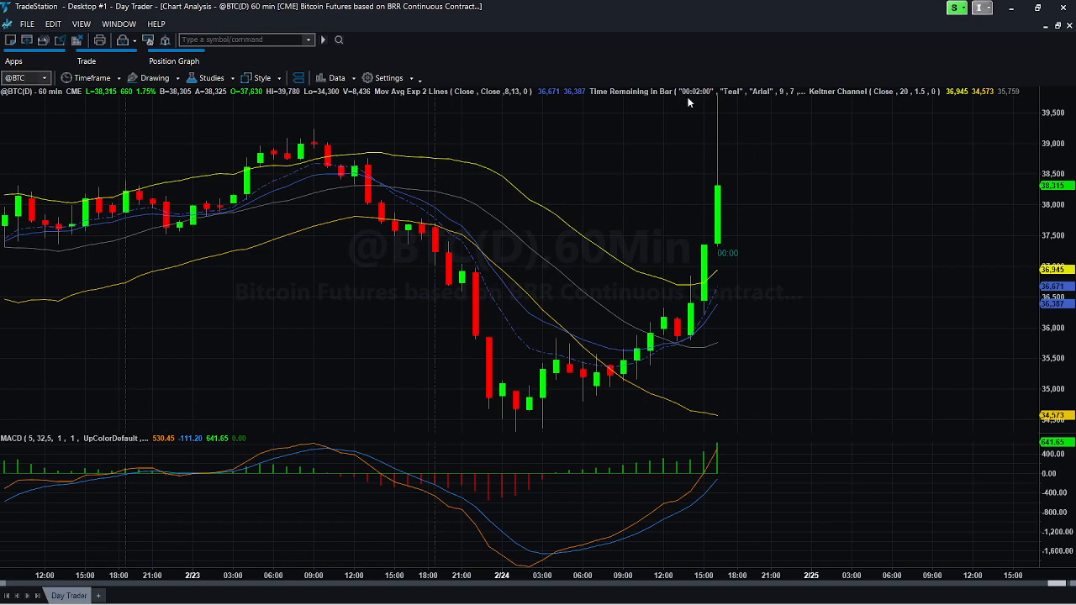
mouse_move(790, 518)
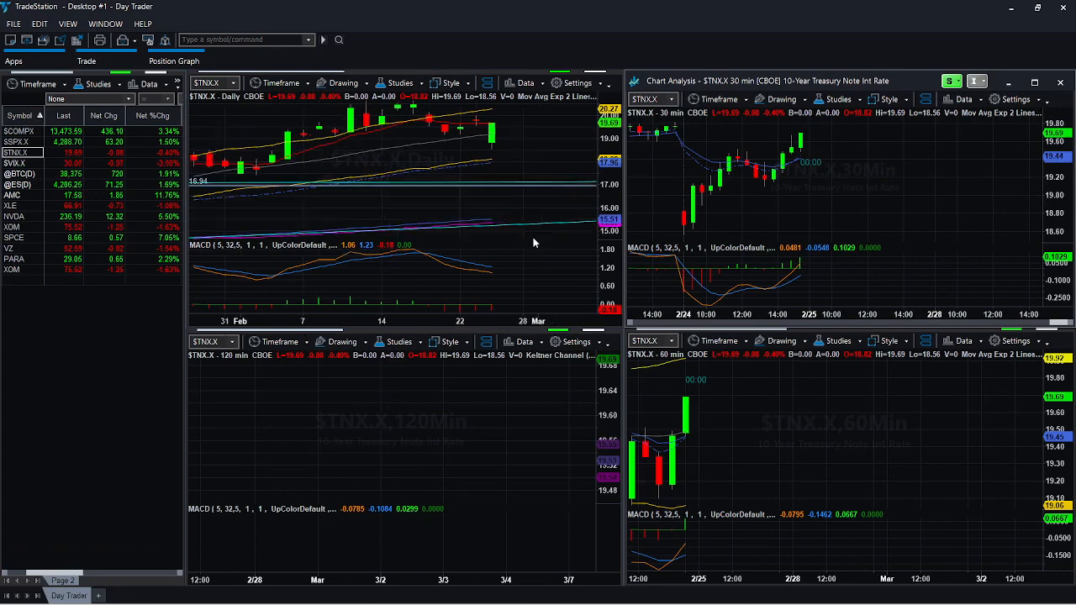
mouse_move(523, 250)
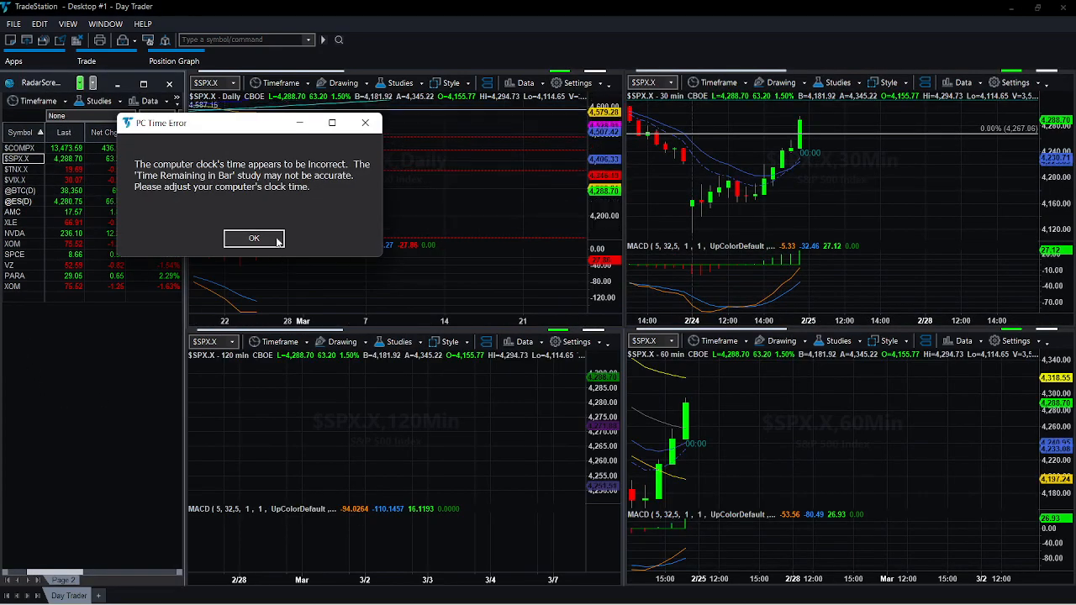
Step: Acknowledge the PC Timer Error dialog so the four SPX charts are visible again
left_click(254, 239)
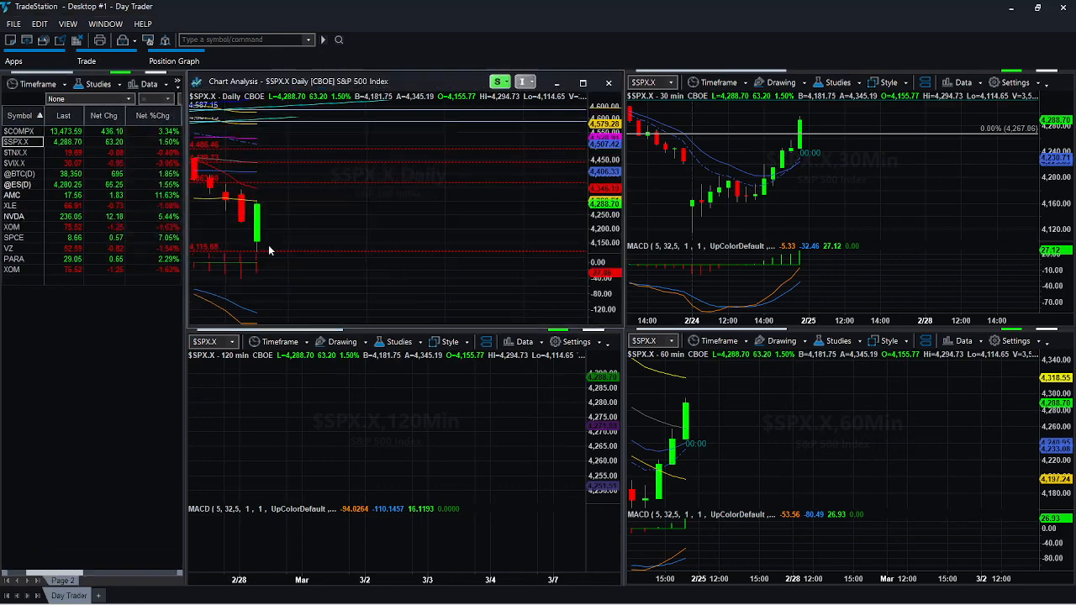